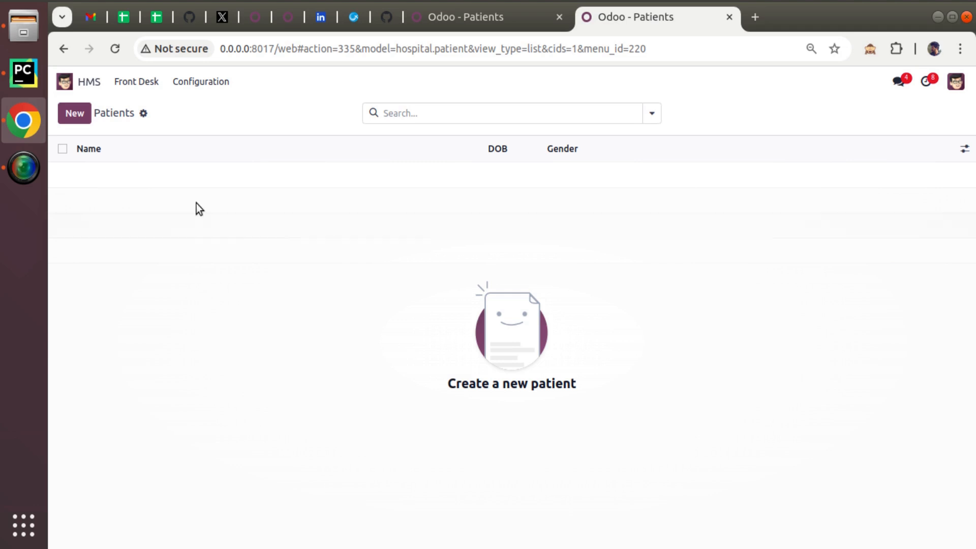
# Create a new patient record named Tom in Odoo
pyautogui.click(74, 113)
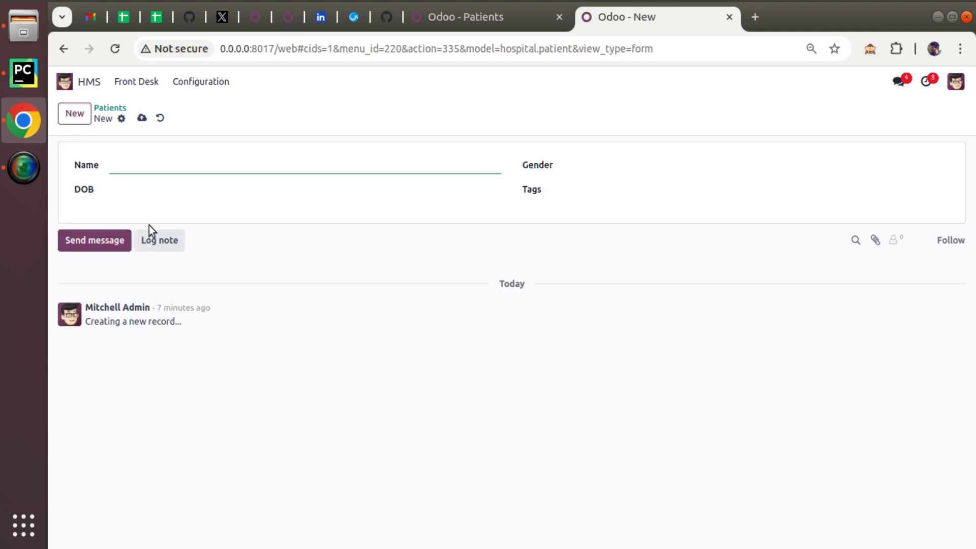
pyautogui.write('Tom')
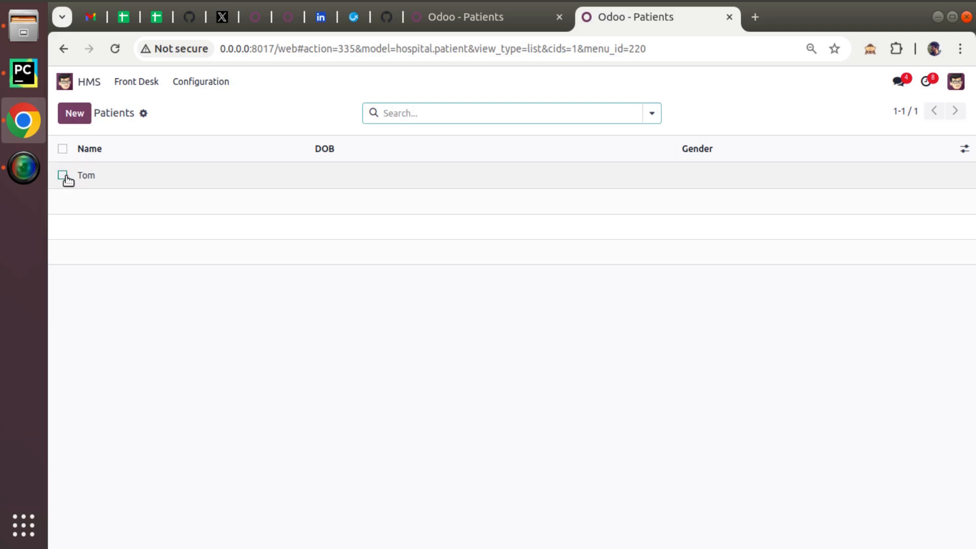
# Select Tom's row in the Patients list and show the Actions menu
pyautogui.click(62, 175)
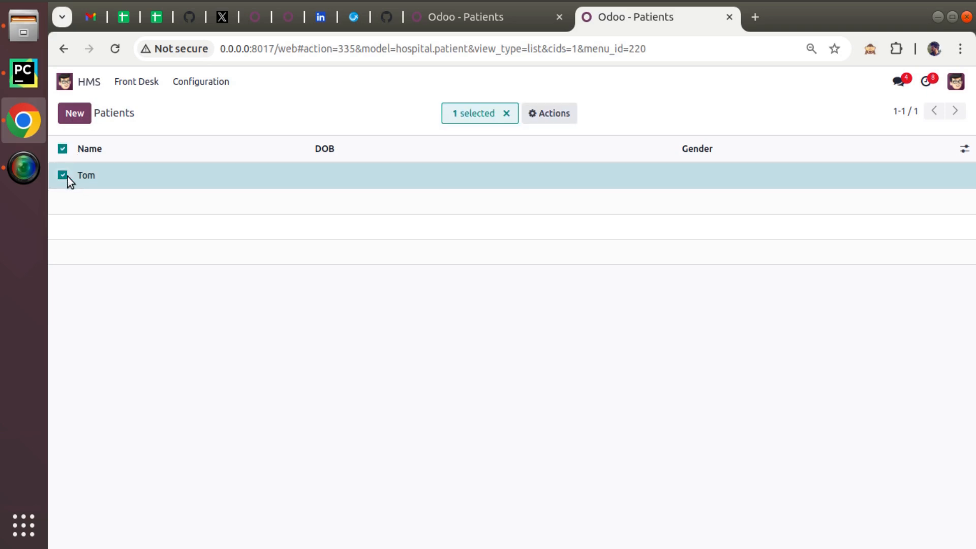
pyautogui.click(548, 114)
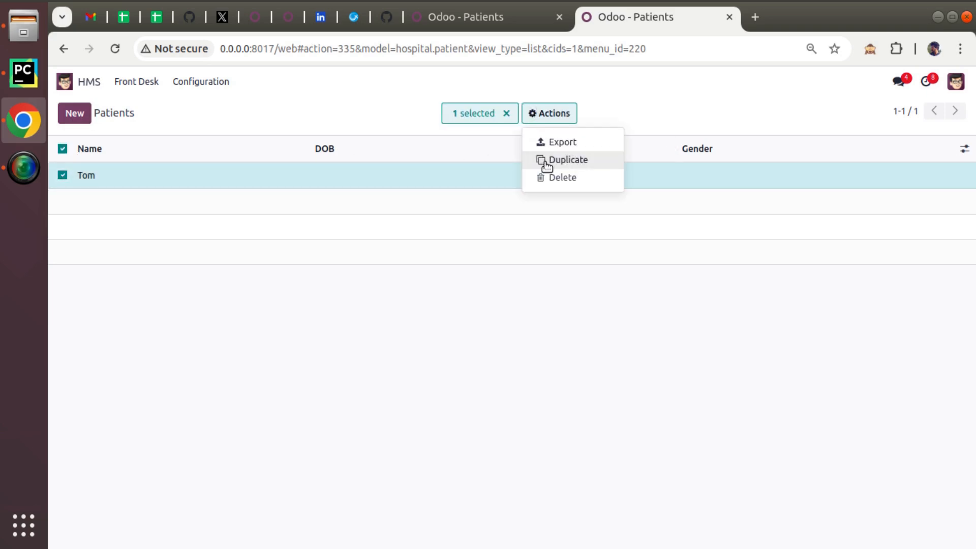
pyautogui.moveTo(546, 181)
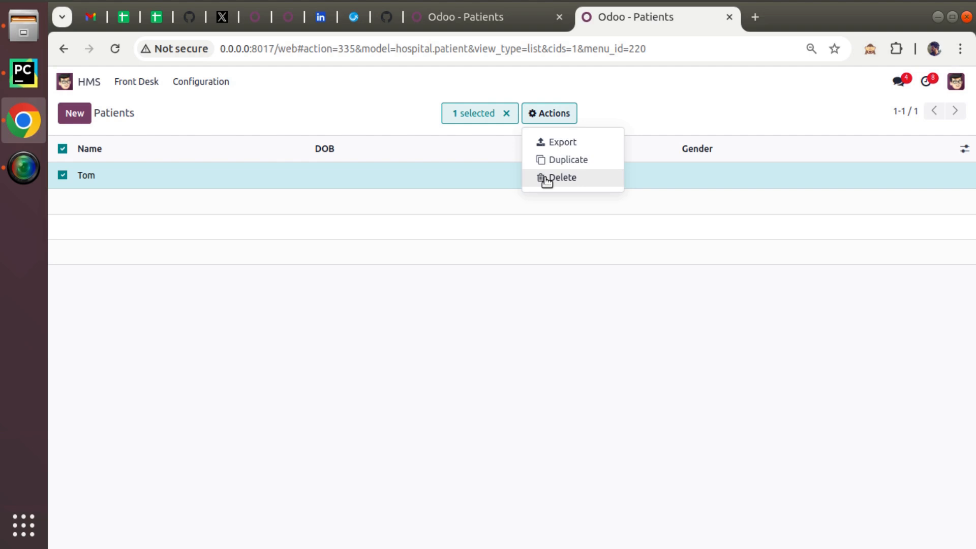
pyautogui.moveTo(123, 177)
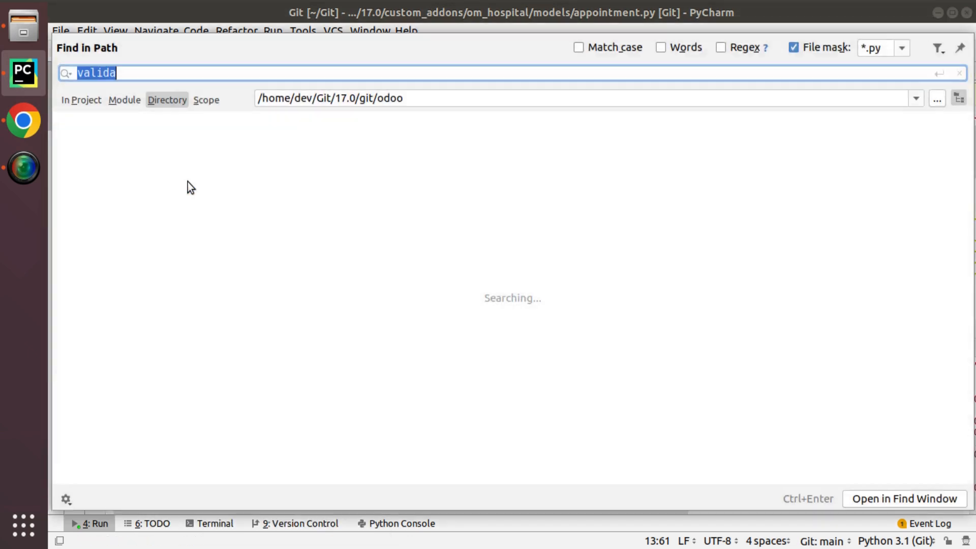
# Begin typing 'def unl' on the new line after the tags field in patient.py
pyautogui.write('def unl')
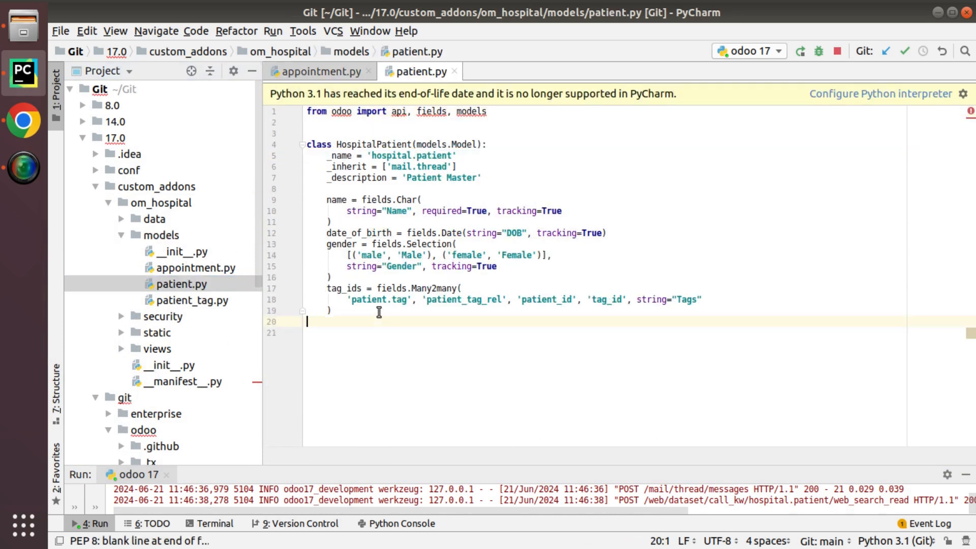
# Define unlink(self) returning super(HospitalPatient, self).unlink()
pyautogui.write('def unlink')
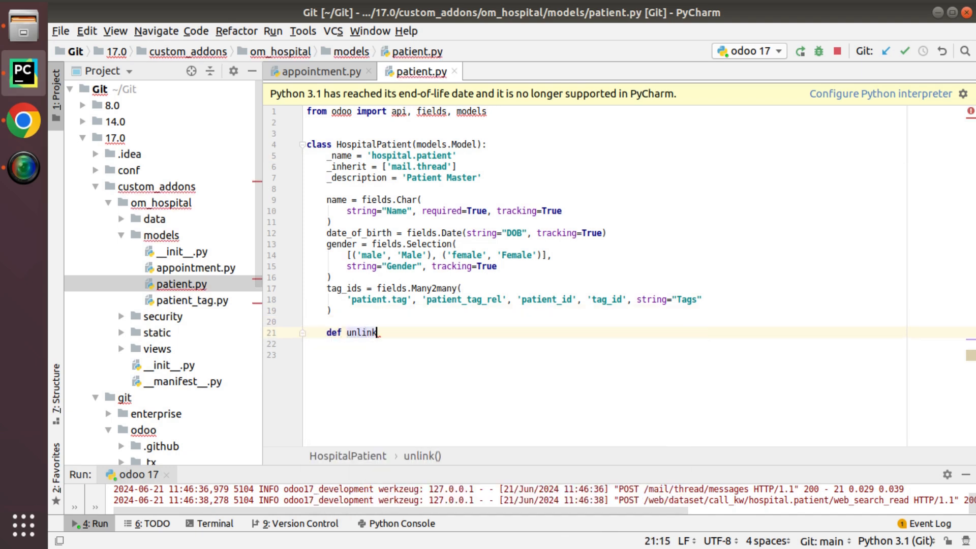
pyautogui.write('(self):')
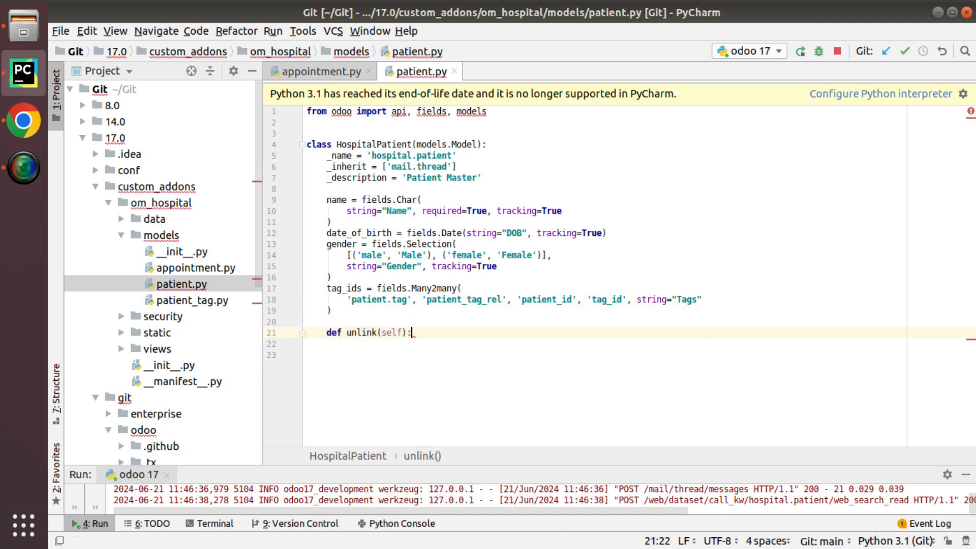
pyautogui.write('return')
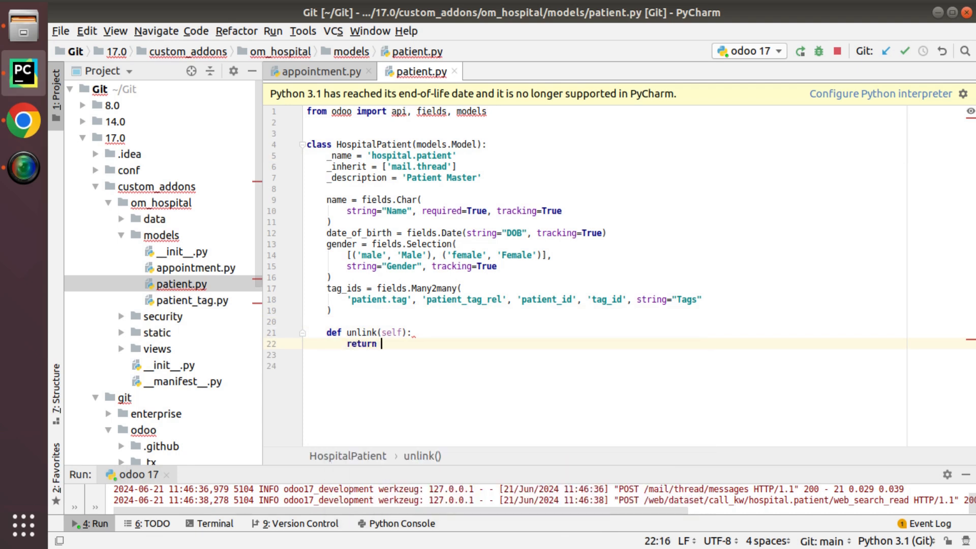
pyautogui.write('super(HospitalPatient, self).unlink()')
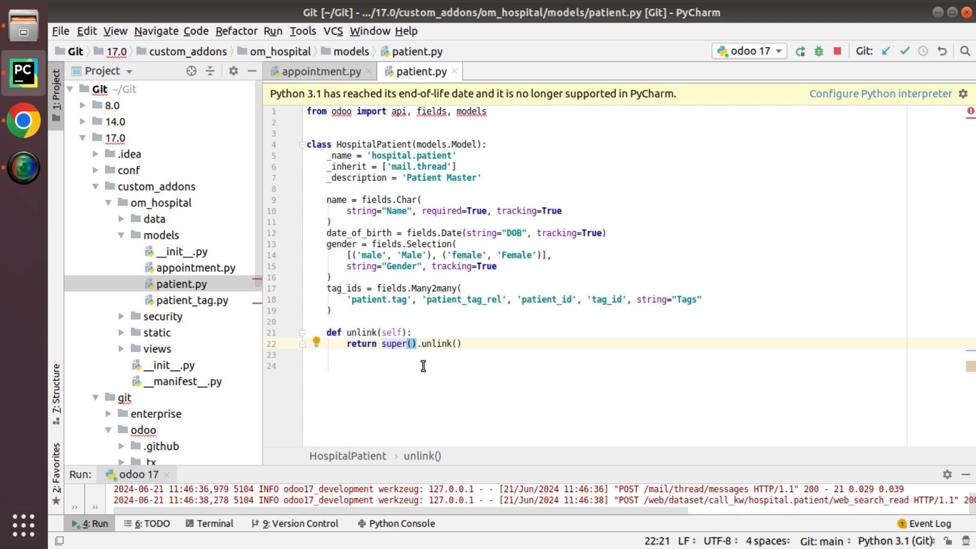
# Add the comment '# we can perform anything here' inside the unlink method
pyautogui.click(408, 344)
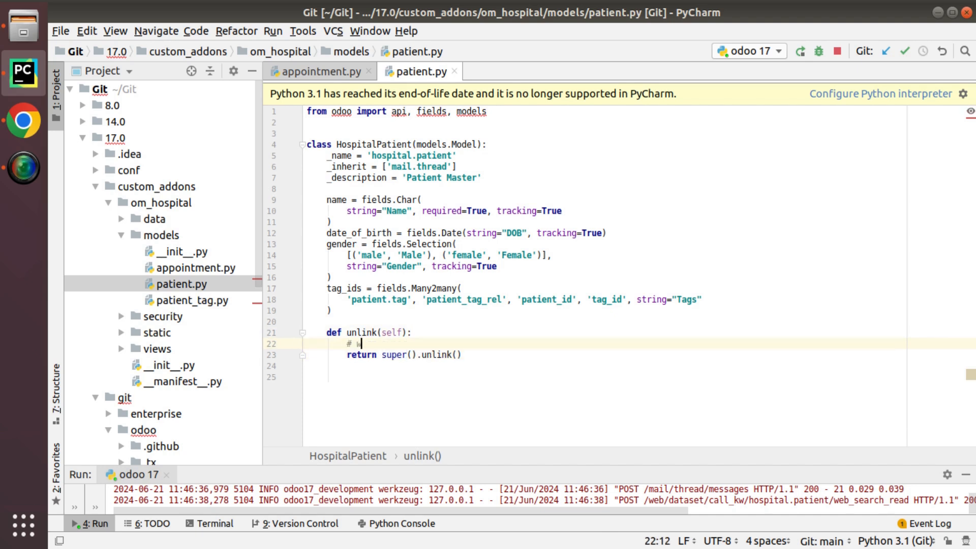
pyautogui.write('e can pe')
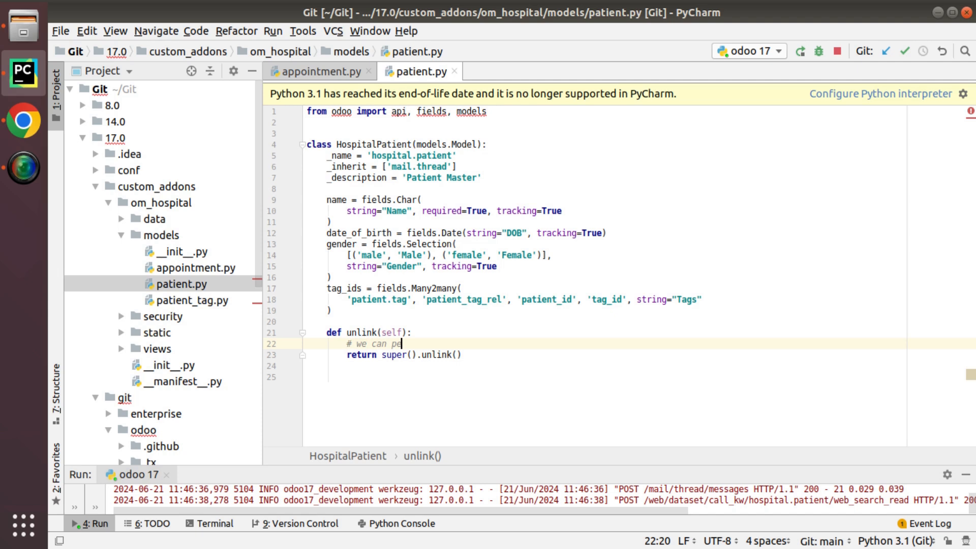
pyautogui.write('rfrom anyth')
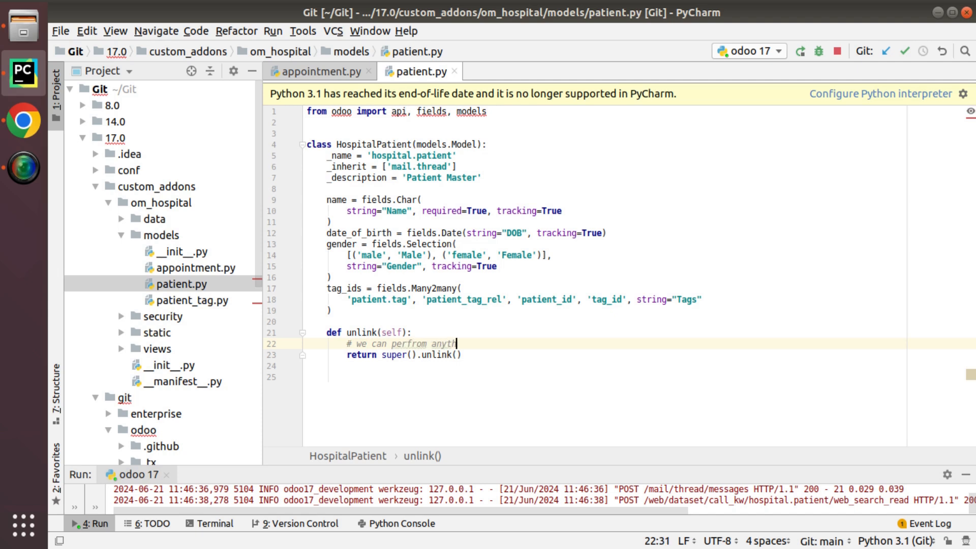
pyautogui.write('ing here')
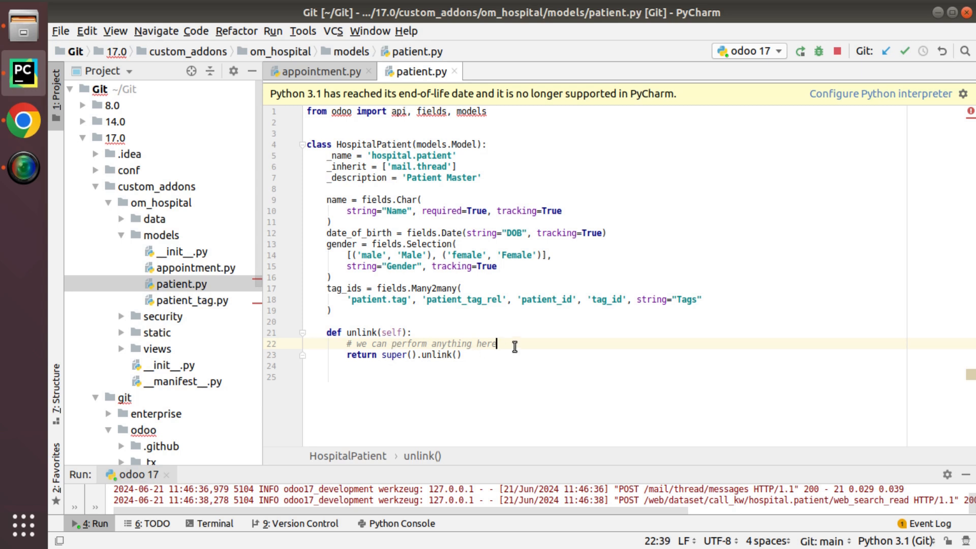
# Add print(non-existing-variable) above the return, restart Odoo, and return to the browser
pyautogui.write('print()')
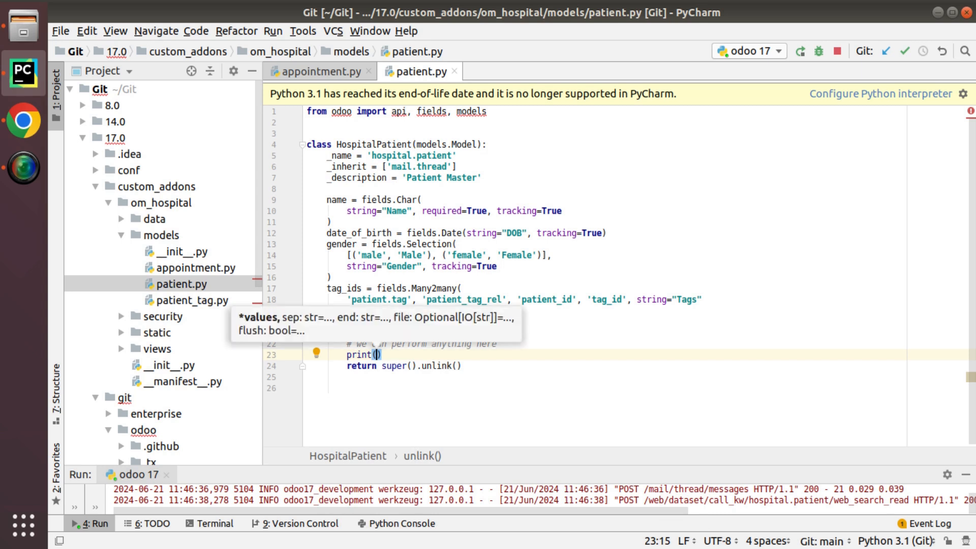
pyautogui.write('non-existing-variable')
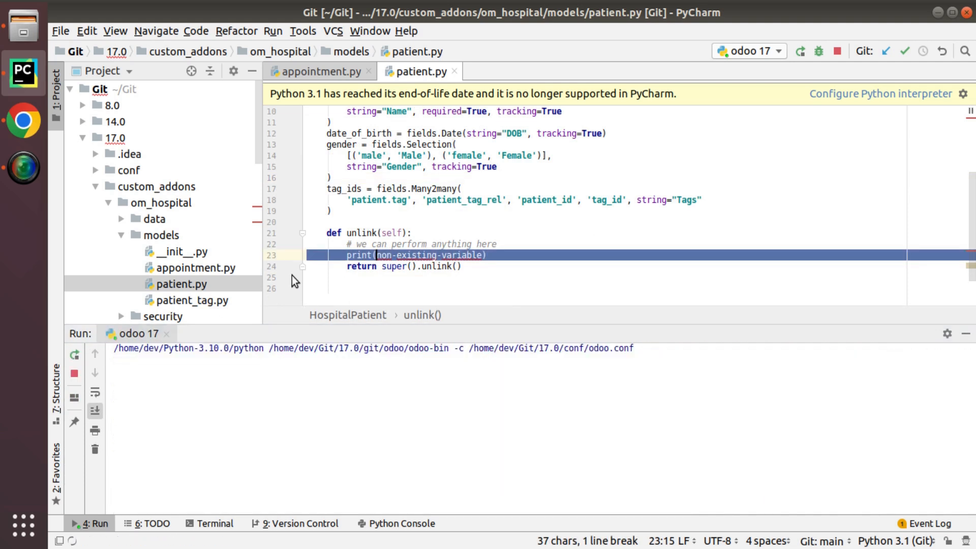
pyautogui.click(73, 354)
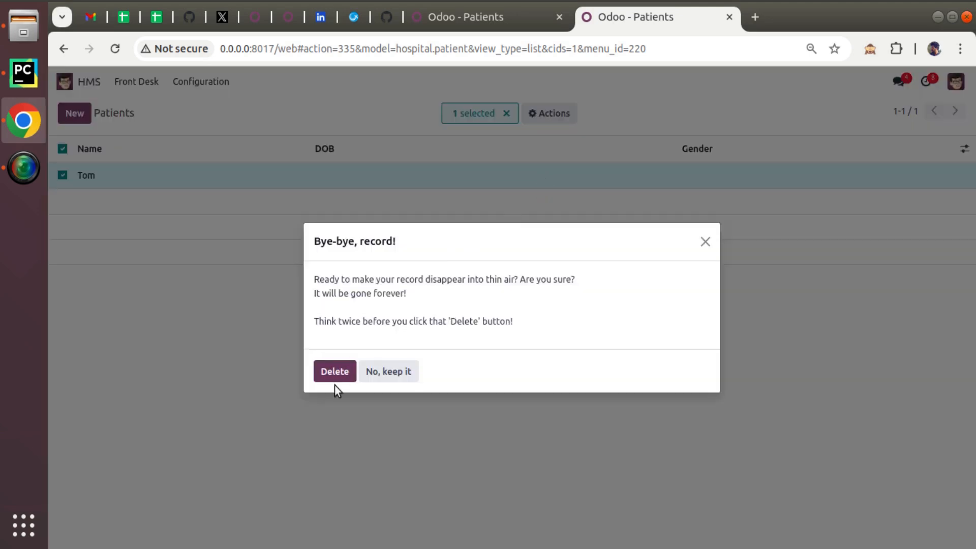
# Confirm deleting Tom, then close the resulting Odoo error dialog
pyautogui.click(334, 371)
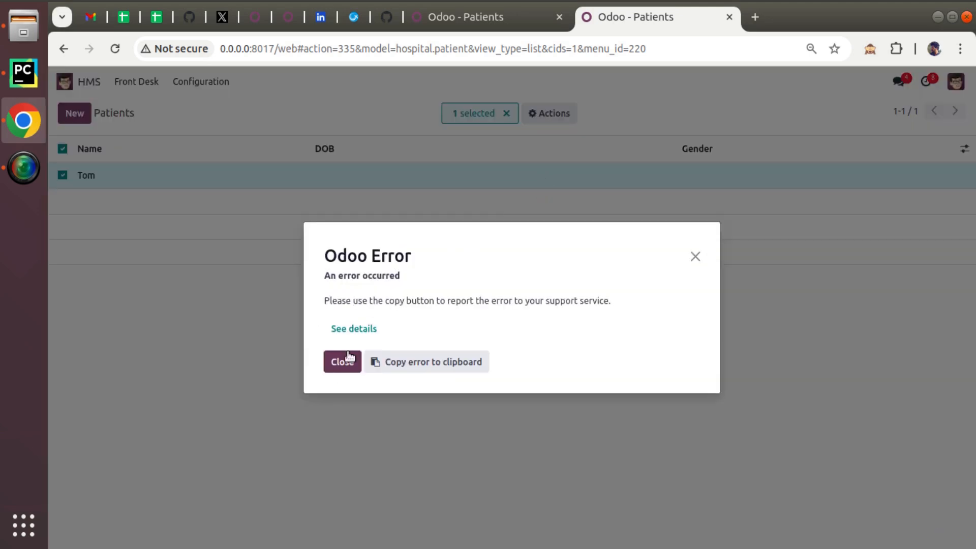
pyautogui.click(353, 329)
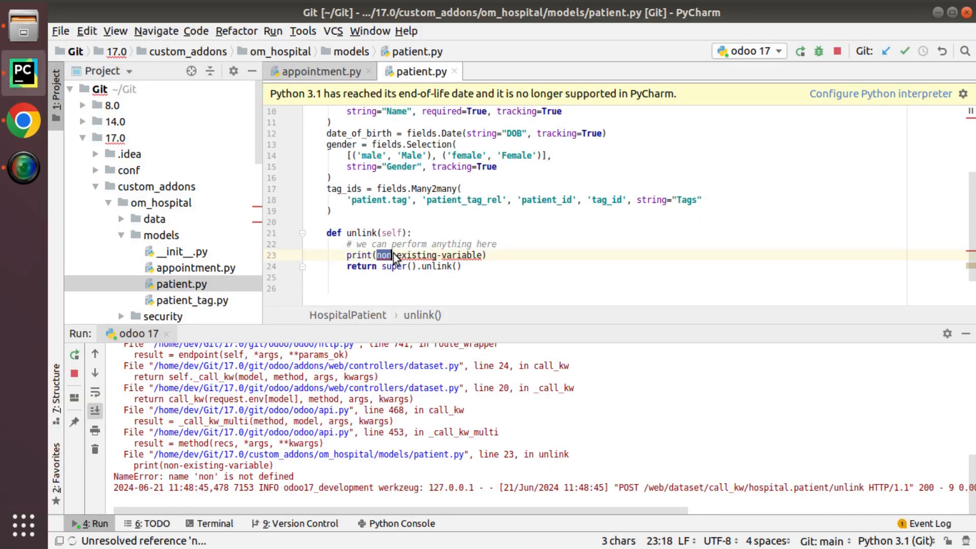
# Replace the undefined variable in print with the text 'super method is executed'
pyautogui.tripleClick(414, 255)
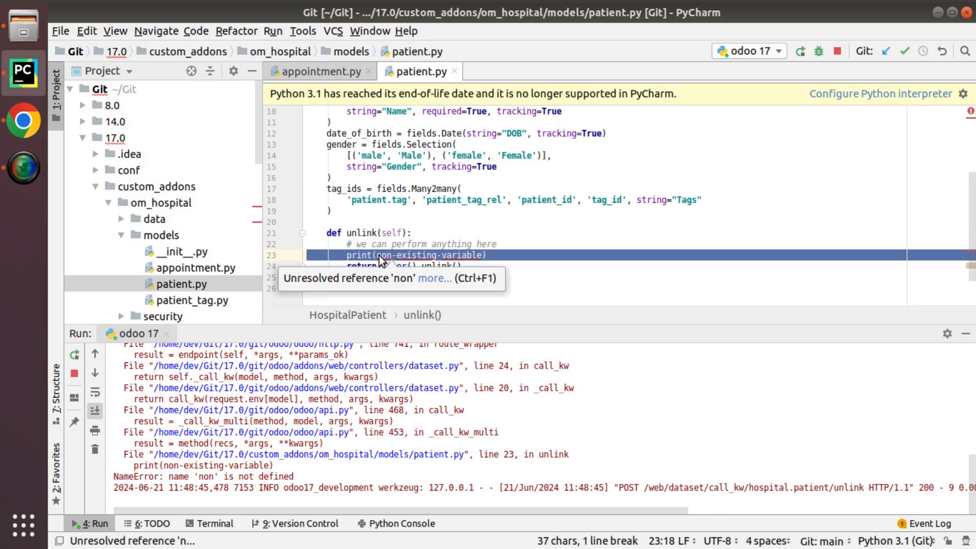
pyautogui.doubleClick(426, 255)
pyautogui.write('print("')
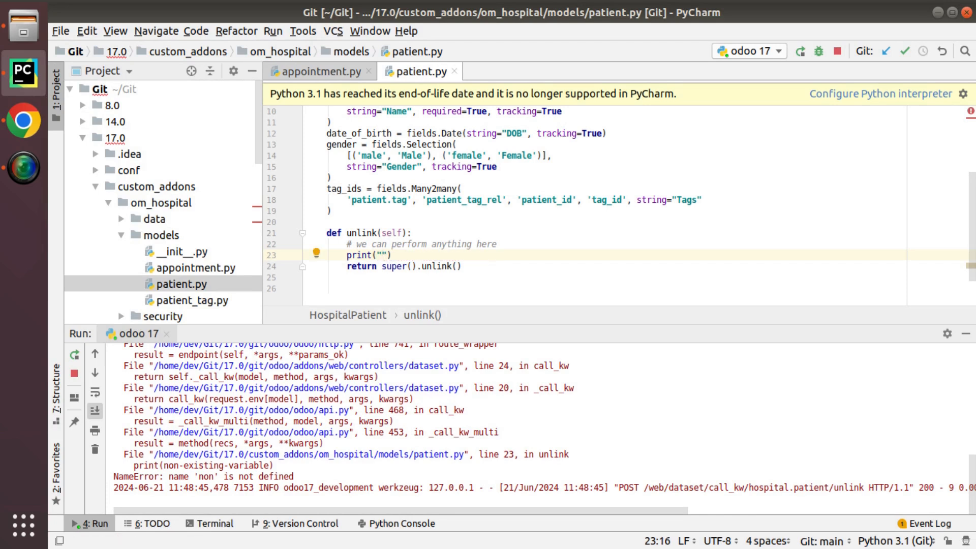
pyautogui.write('super method')
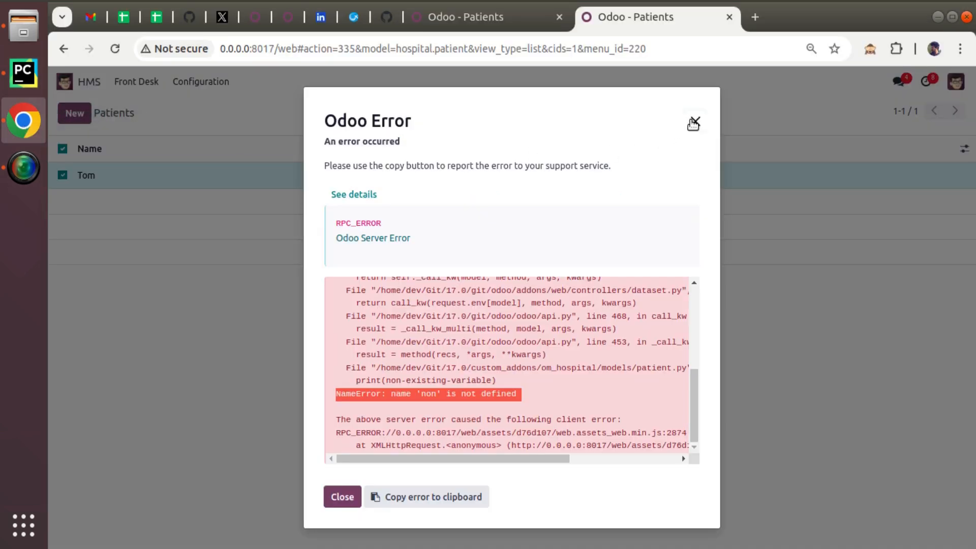
# Dismiss the error, confirm deleting Tom, and check the 'super method is executed' log
pyautogui.click(341, 496)
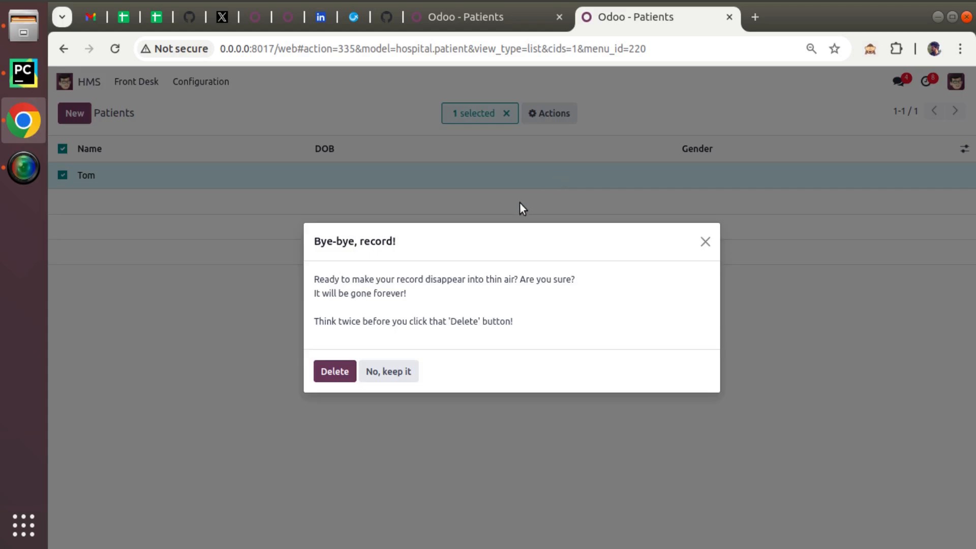
pyautogui.click(334, 371)
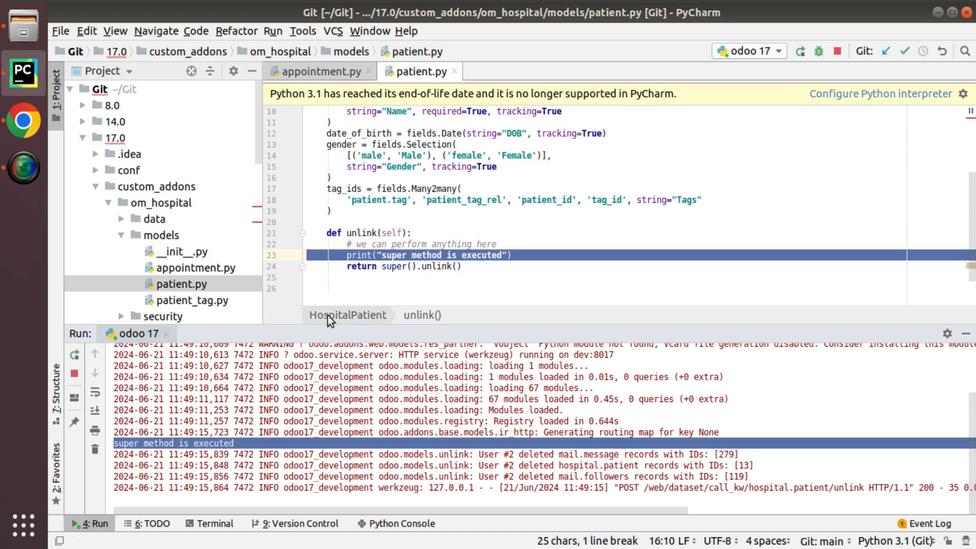
pyautogui.click(507, 255)
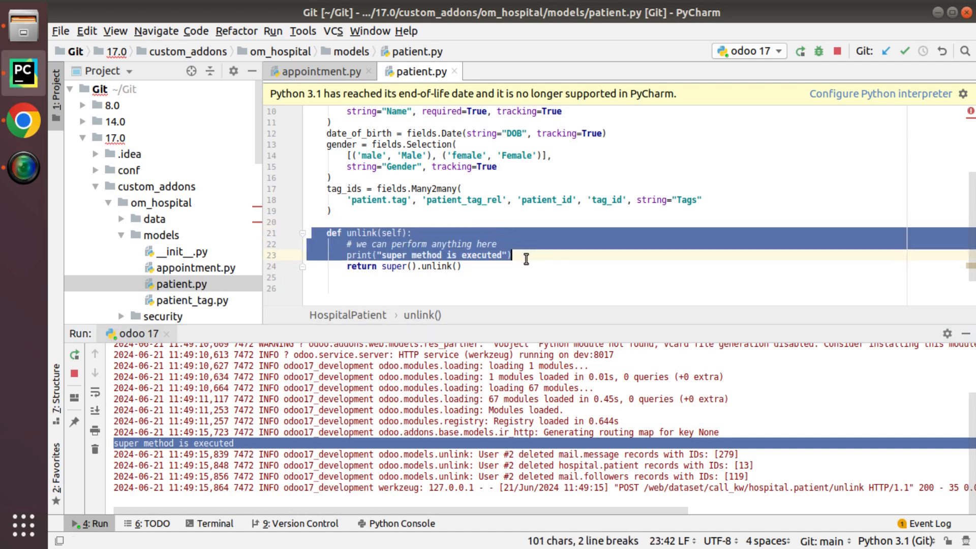